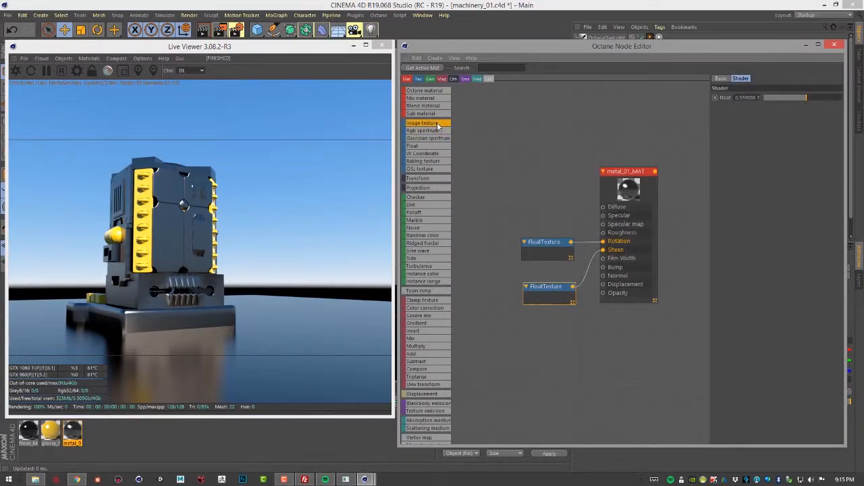
Add an Image Texture node loaded with panel_06_diffuse.png beside the metal material
left_click(421, 123)
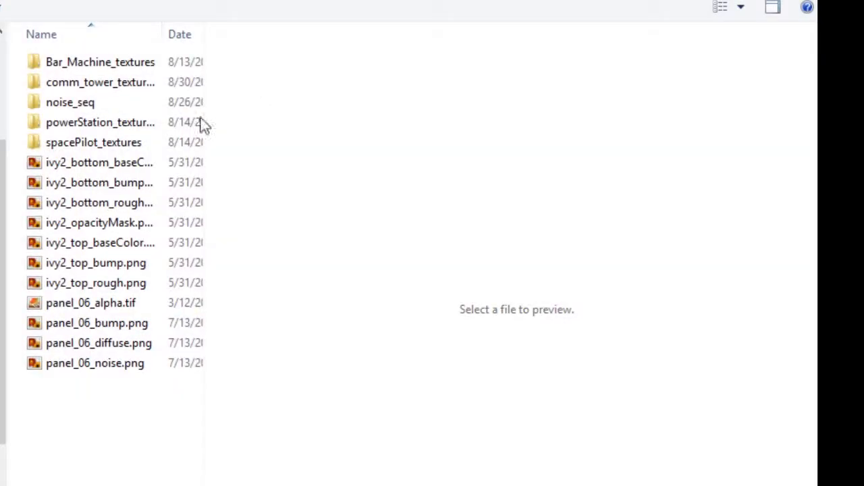
left_click(99, 343)
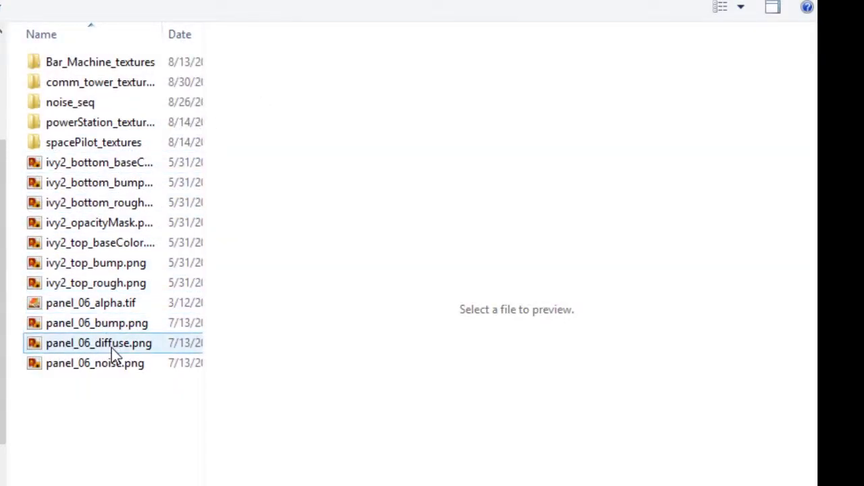
left_click(98, 343)
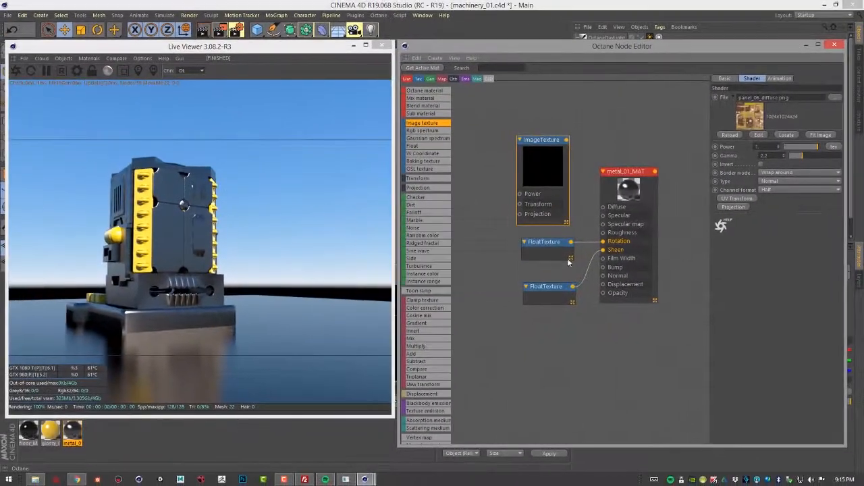
Wire the panel image texture into metal_01_MAT's Diffuse and Specular inputs
left_click_drag(566, 139, 602, 206)
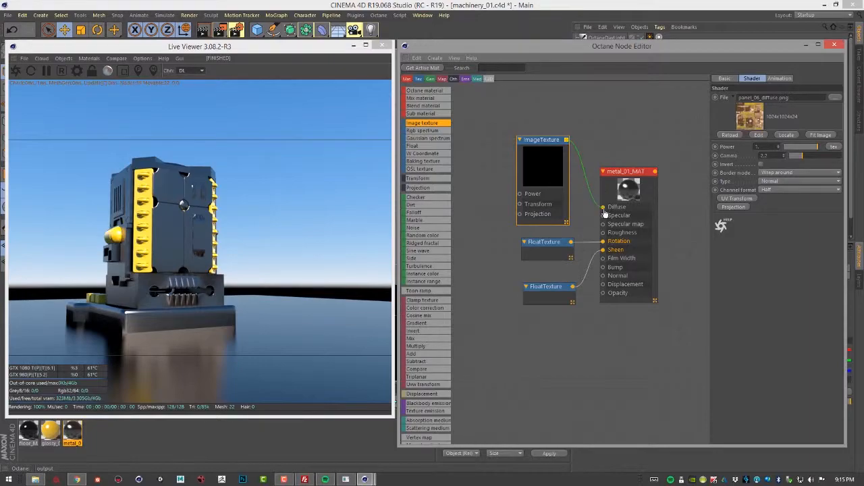
left_click_drag(543, 139, 507, 143)
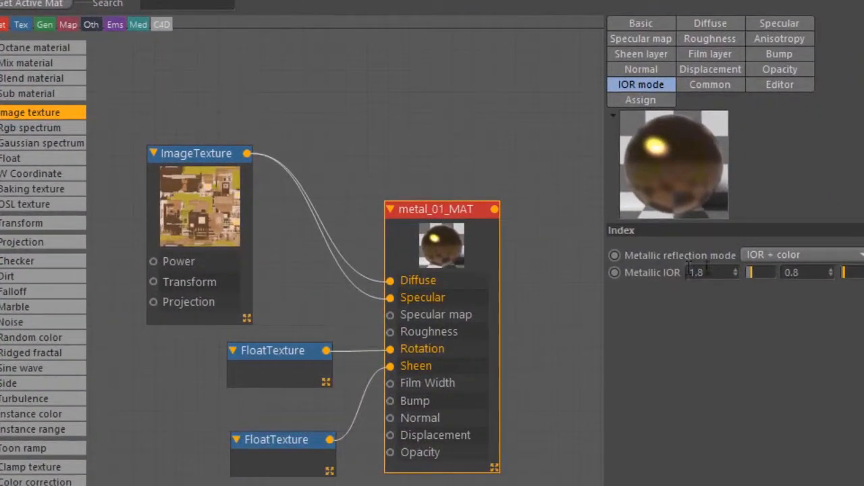
left_click(800, 254)
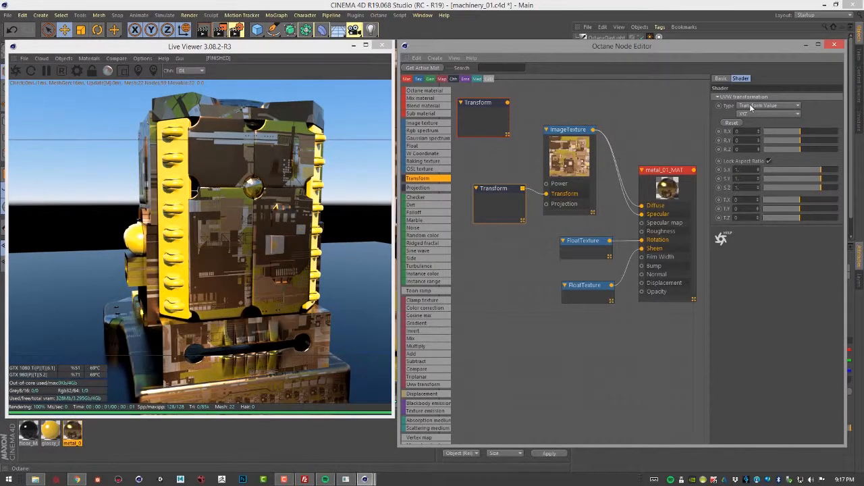
Switch the Transform node to 3D Rotation and turn the panel texture with the rotation sliders
left_click(768, 105)
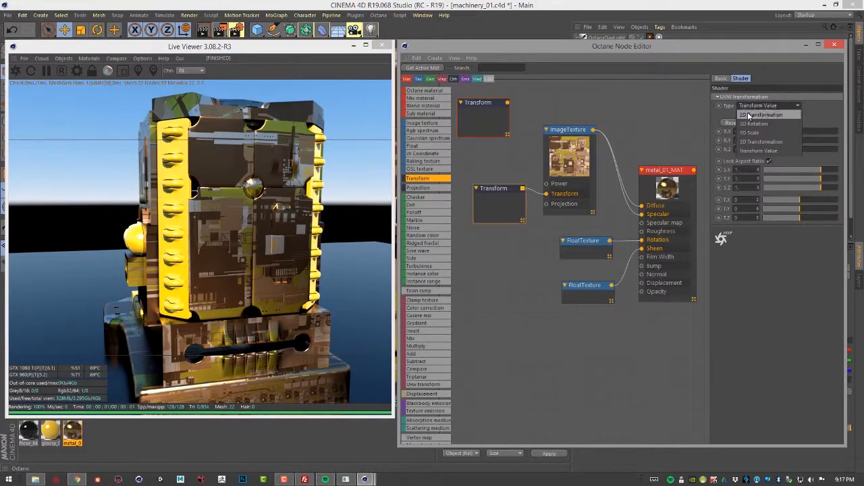
left_click(761, 113)
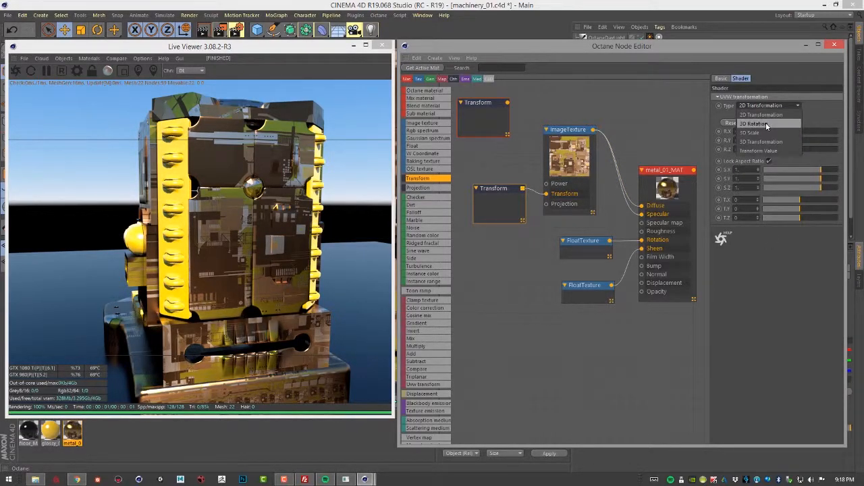
left_click(755, 124)
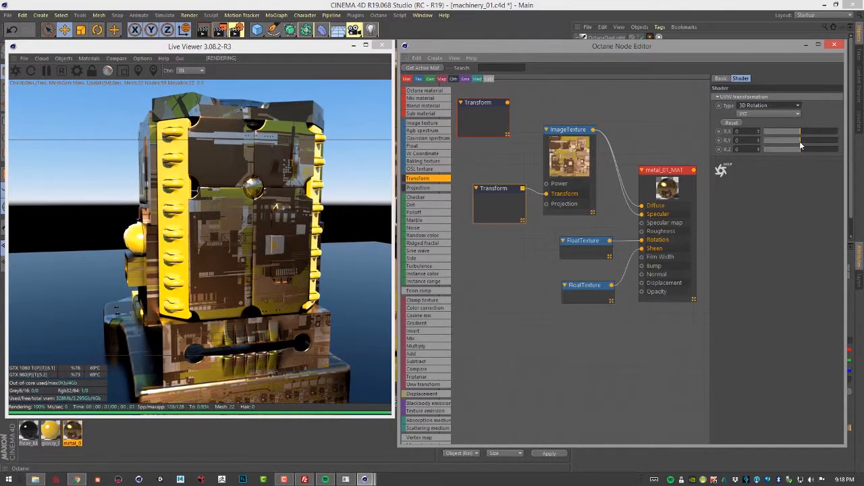
left_click_drag(783, 140, 804, 140)
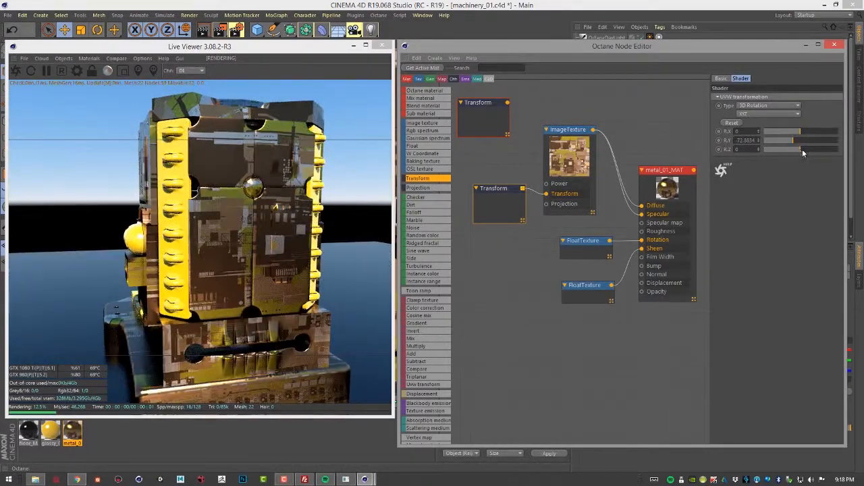
left_click_drag(783, 149, 804, 149)
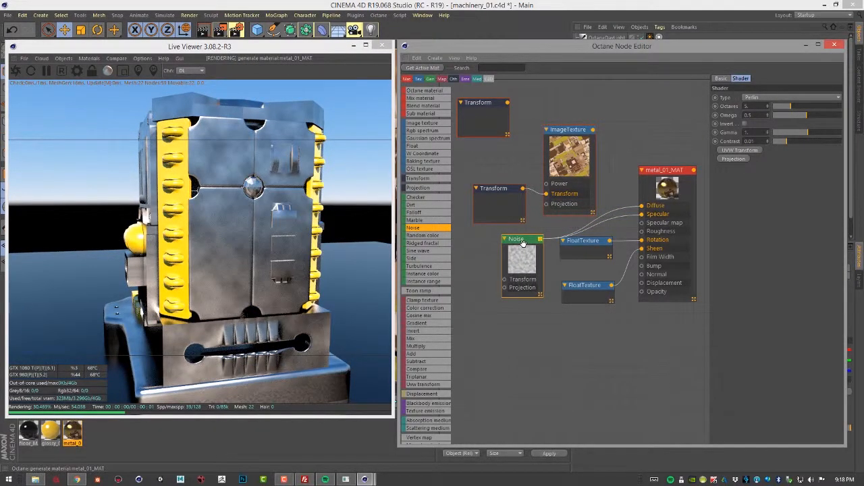
Add a Transform node for the Noise texture
left_click(493, 186)
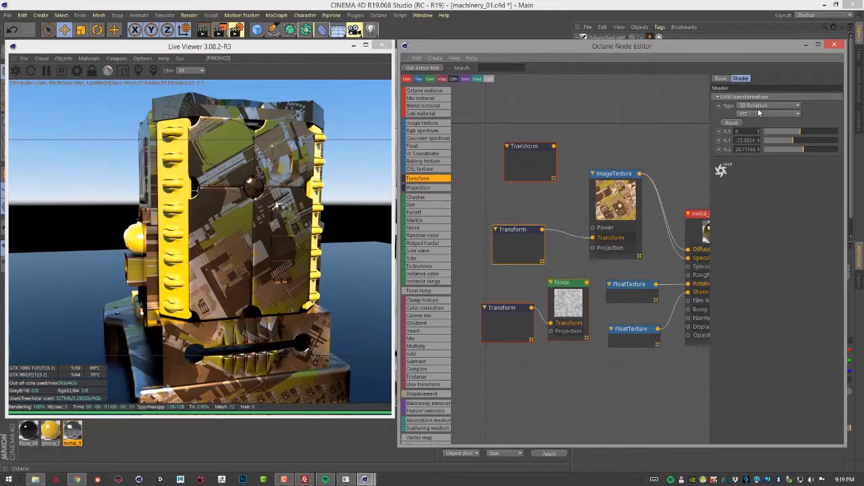
Try 3D Transformation in the Transform node's type list, then settle on Transform Value
left_click(767, 106)
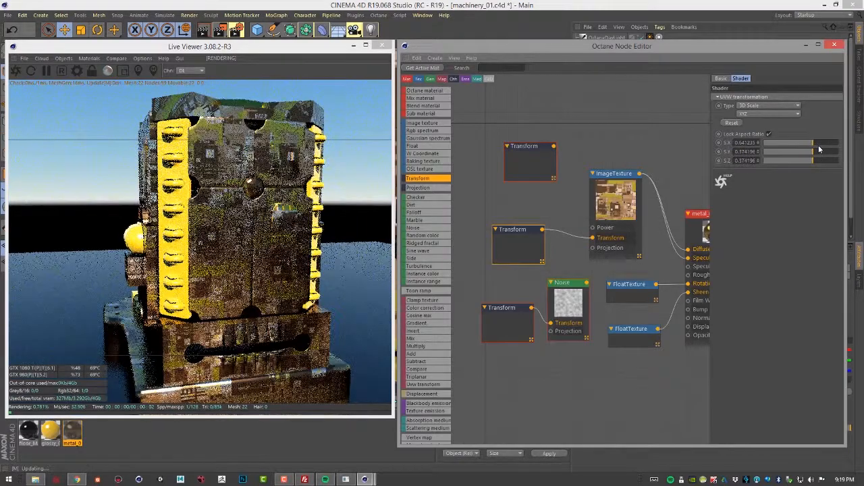
left_click(797, 105)
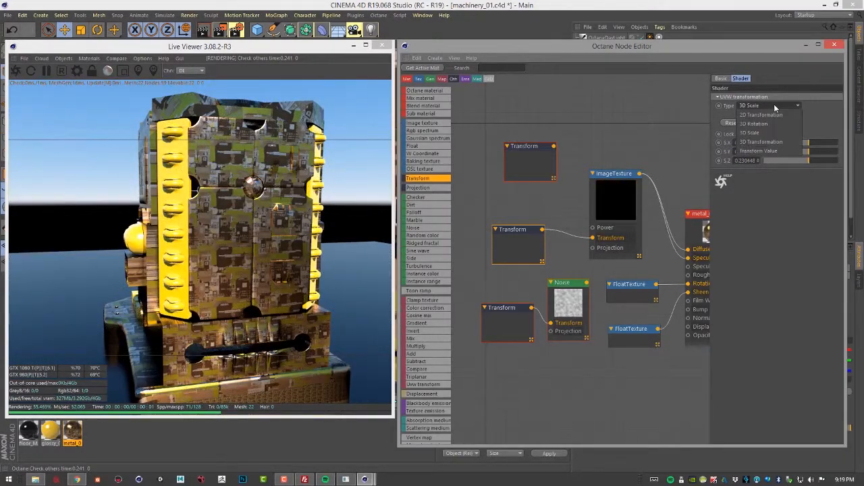
left_click(762, 142)
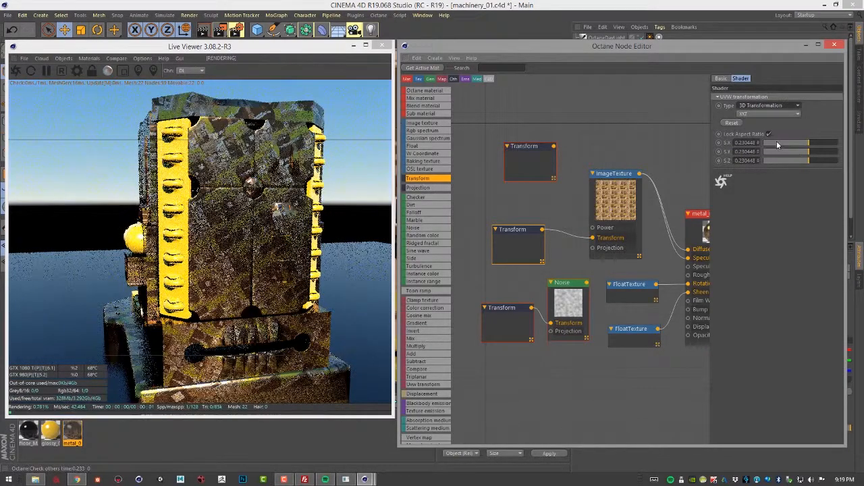
left_click(797, 105)
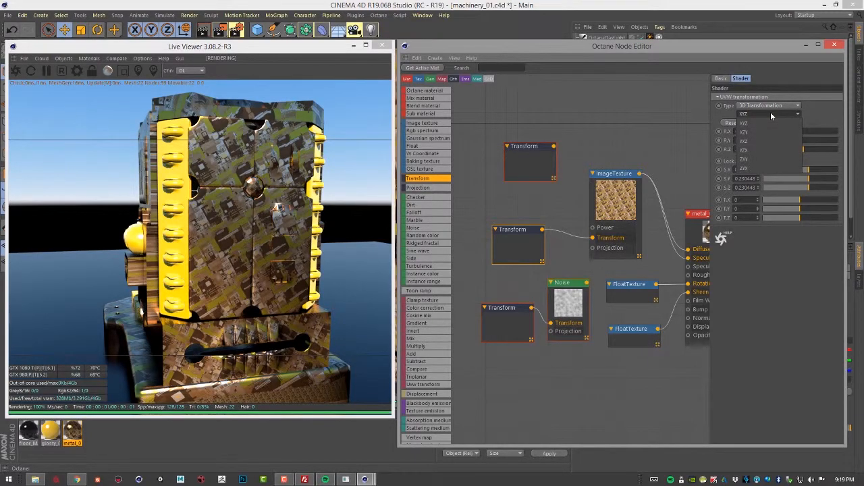
left_click(767, 105)
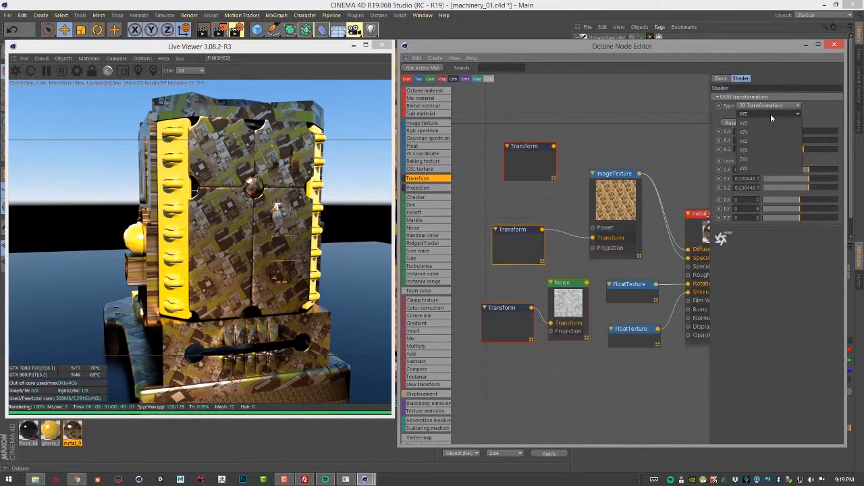
mouse_move(756, 159)
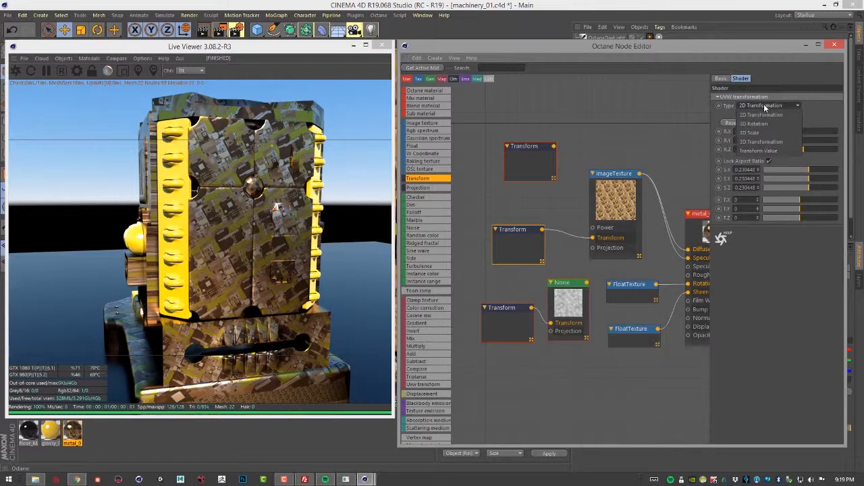
left_click(761, 152)
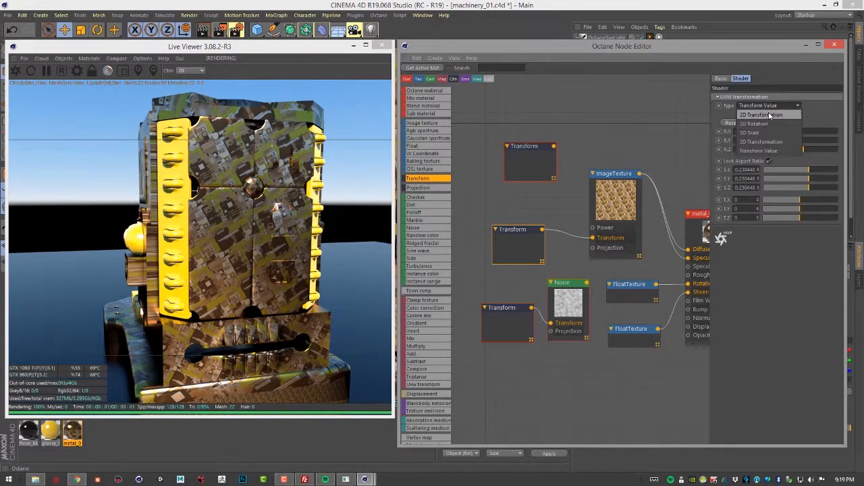
left_click(760, 115)
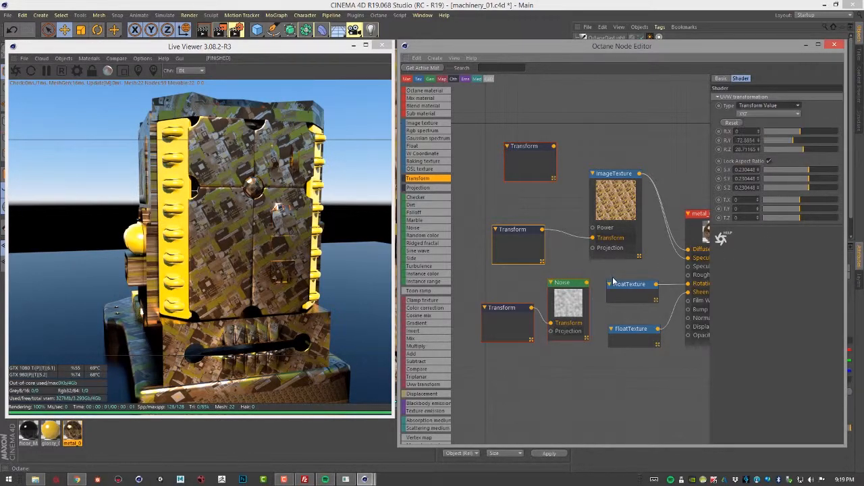